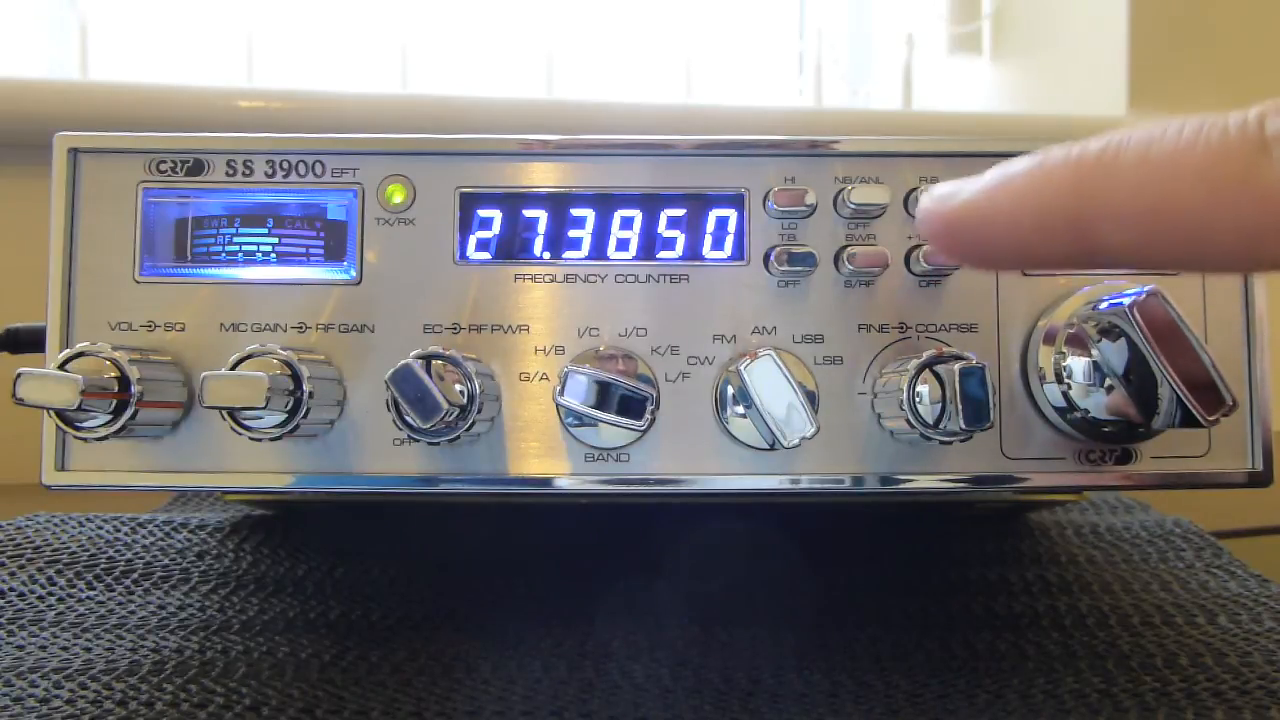
click(930, 195)
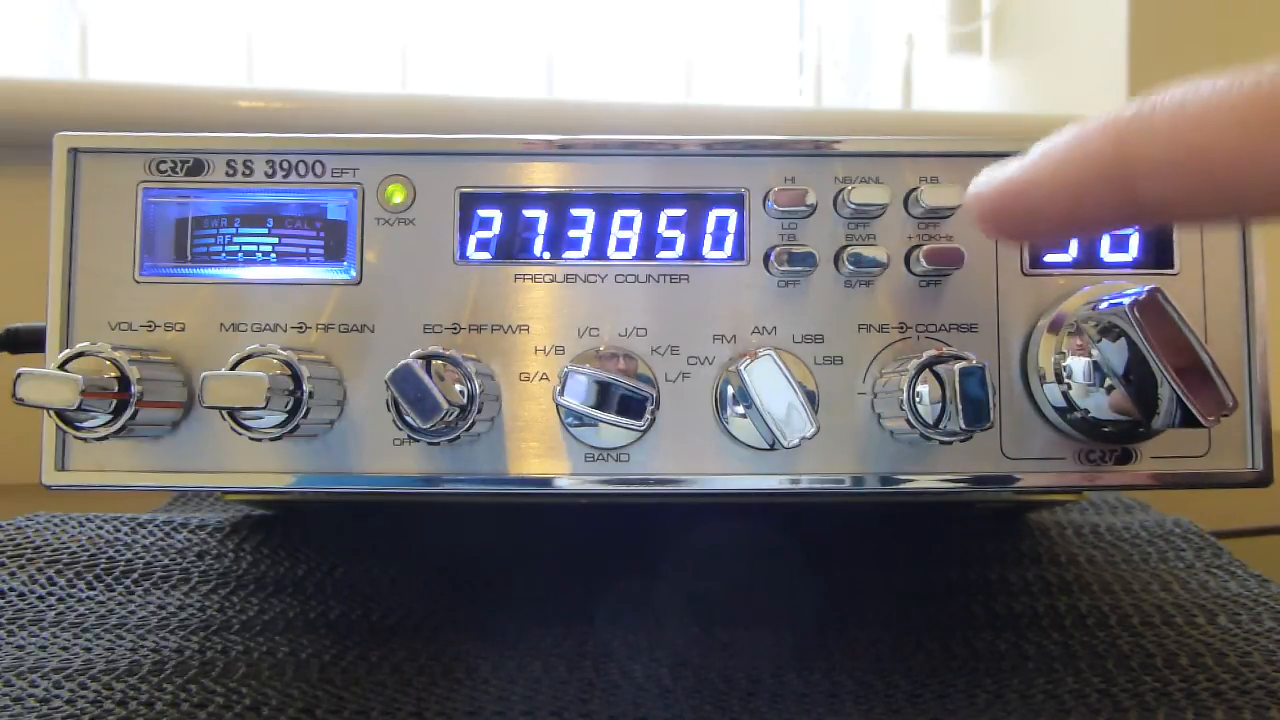